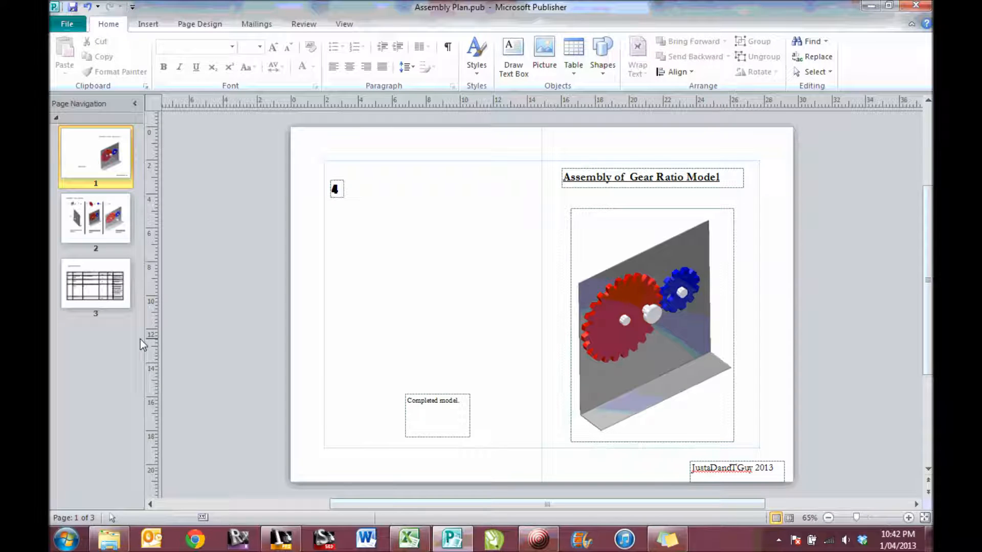
pyautogui.moveTo(510, 256)
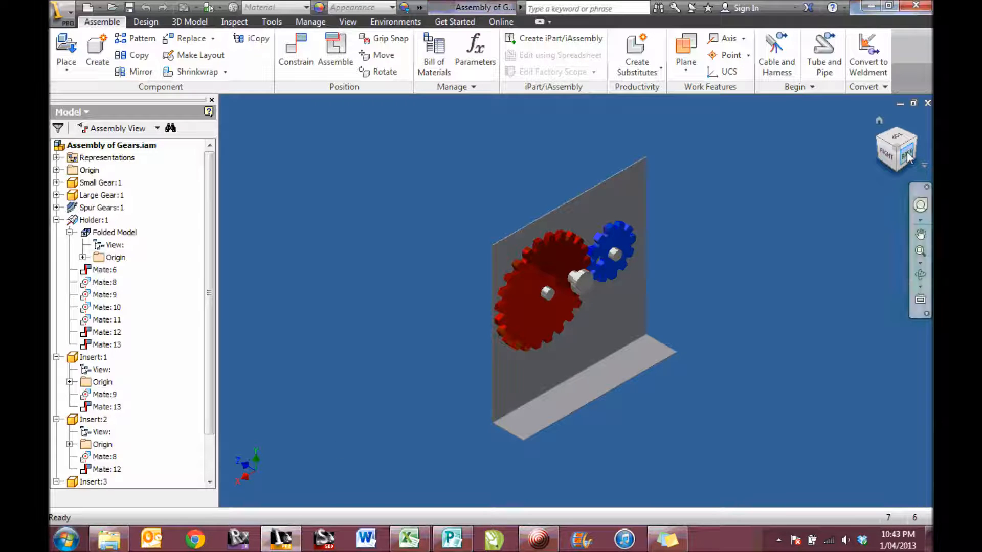
# Step: Turn the gear assembly to the FRONT ViewCube view and open Inventor's application menu
pyautogui.click(896, 148)
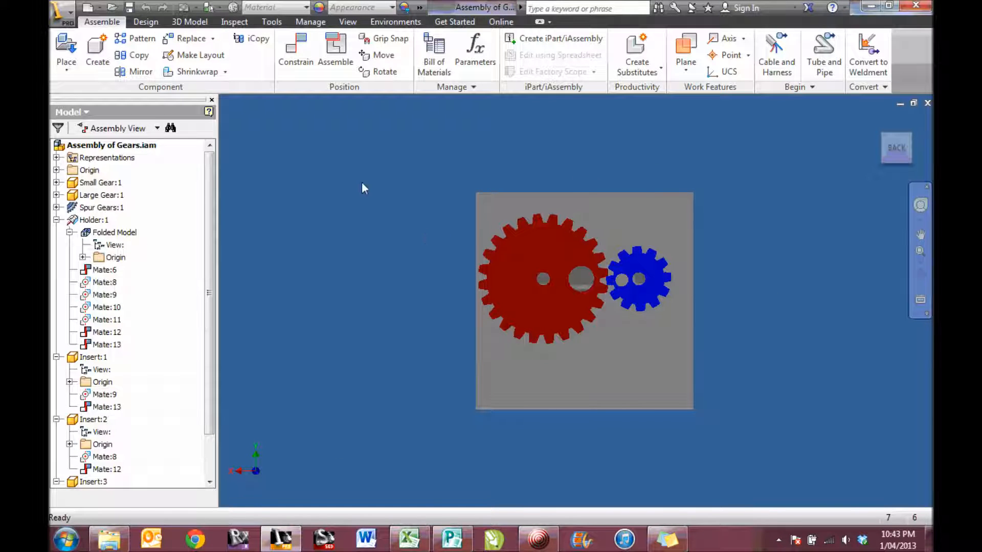
pyautogui.click(62, 8)
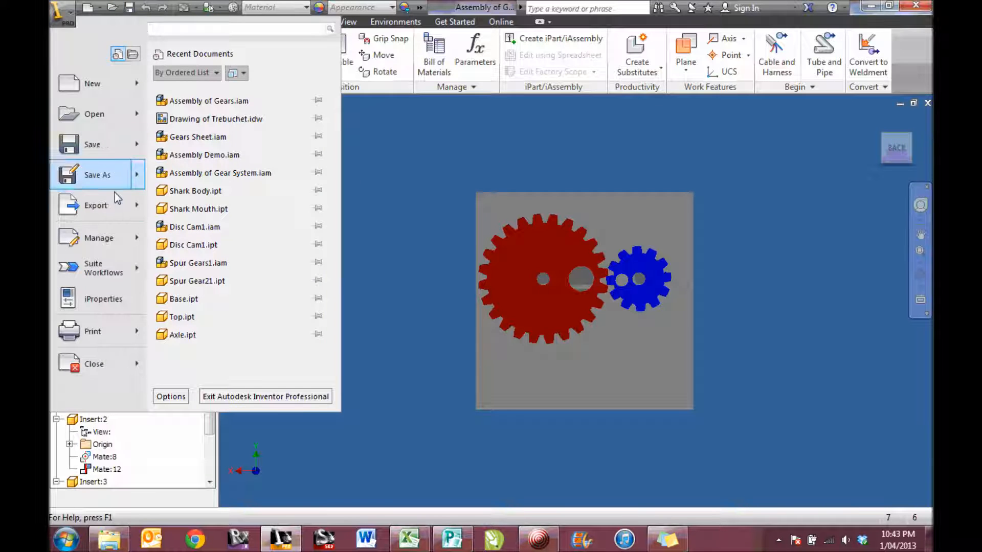
# Step: Export the front view as Assembly of Gears.bmp into Mechanical System > Assembly of Gear System
pyautogui.click(95, 205)
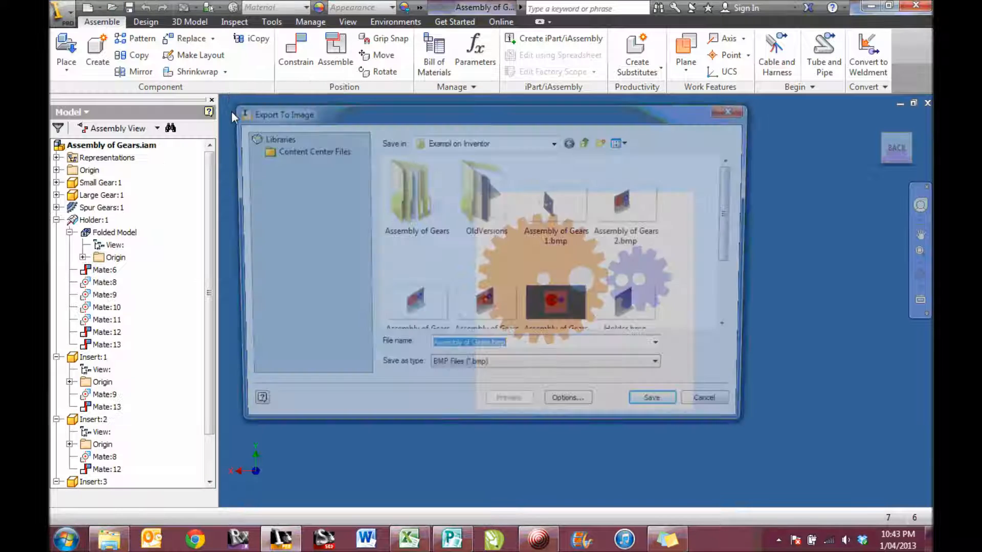
pyautogui.click(554, 143)
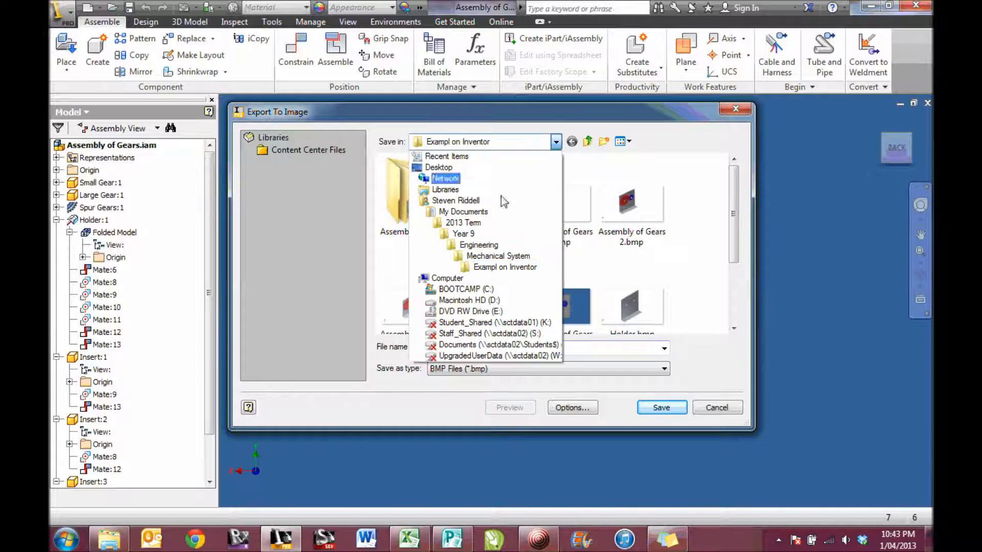
pyautogui.click(497, 256)
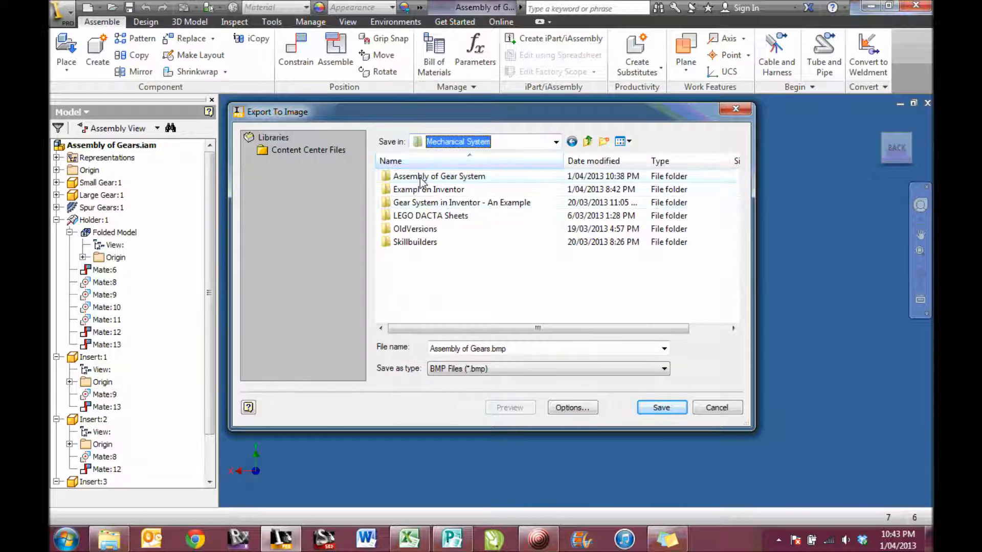
pyautogui.doubleClick(439, 176)
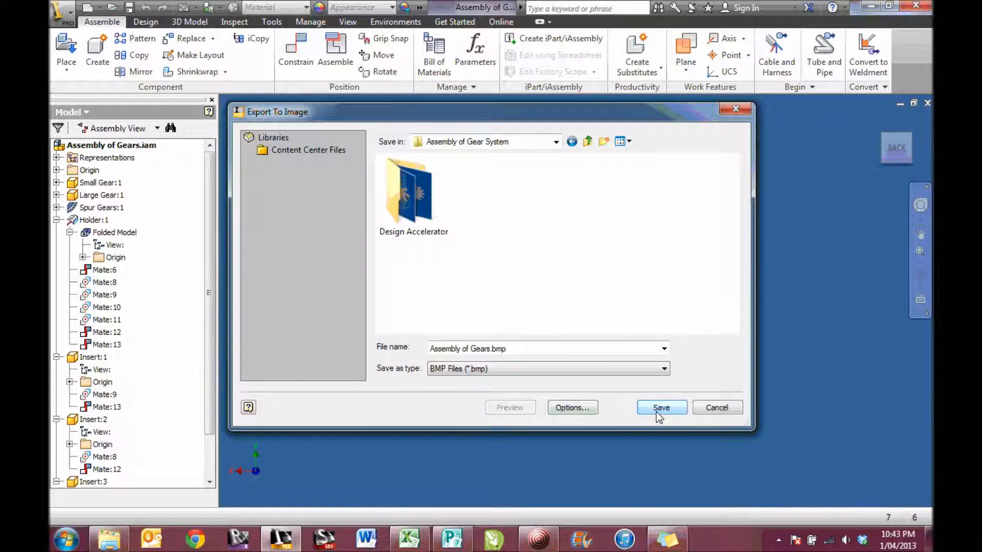
pyautogui.click(661, 408)
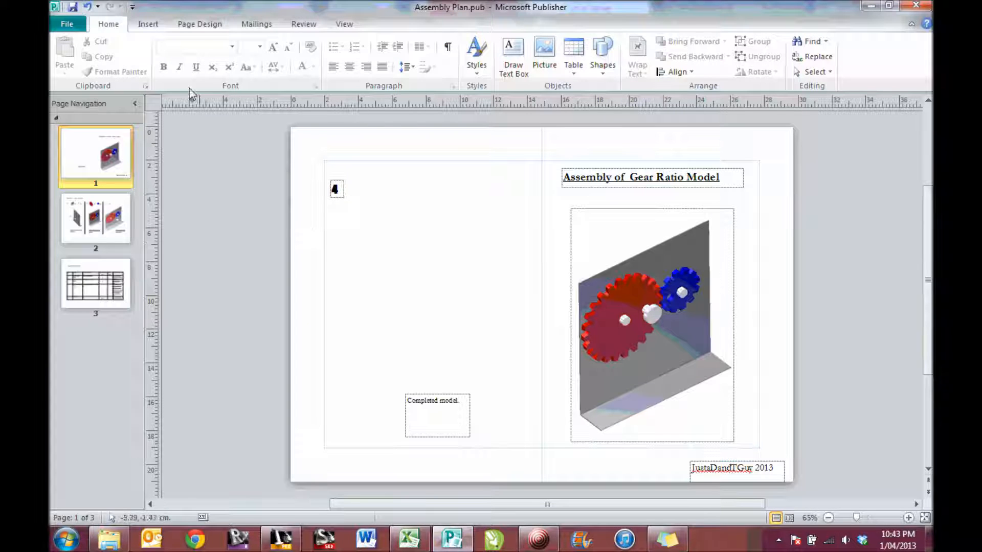
# Step: Insert the picture Assembly of Gears.bmp onto page 1
pyautogui.click(148, 24)
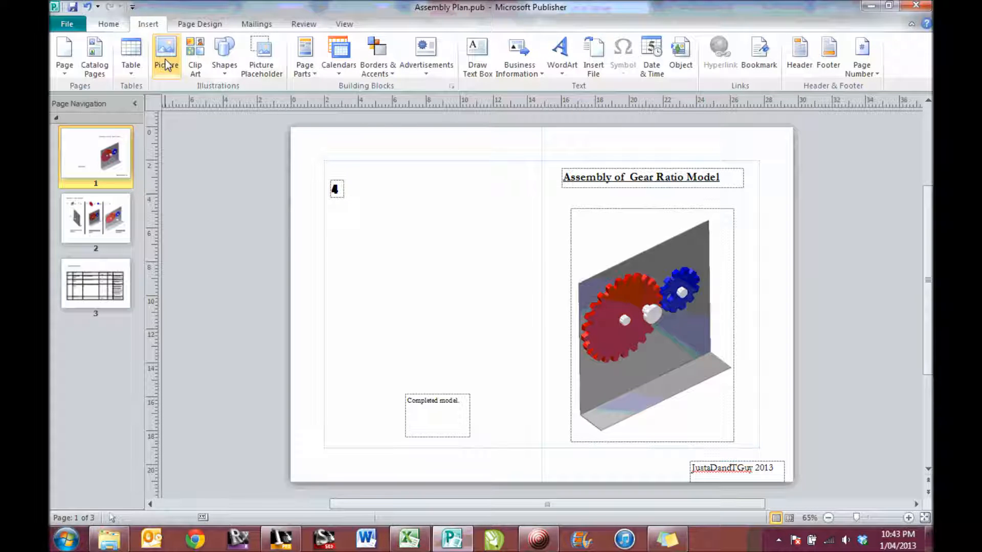
pyautogui.click(166, 50)
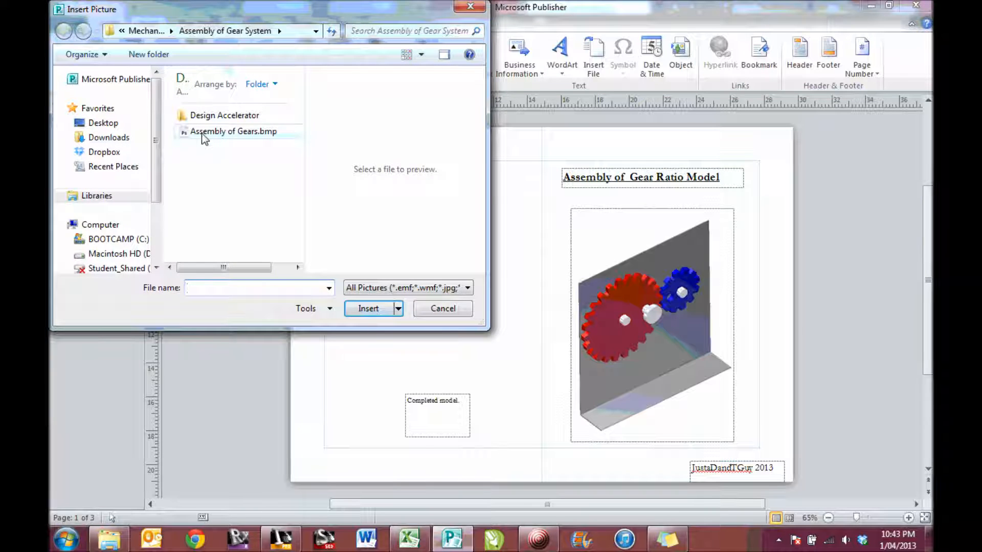
pyautogui.click(234, 130)
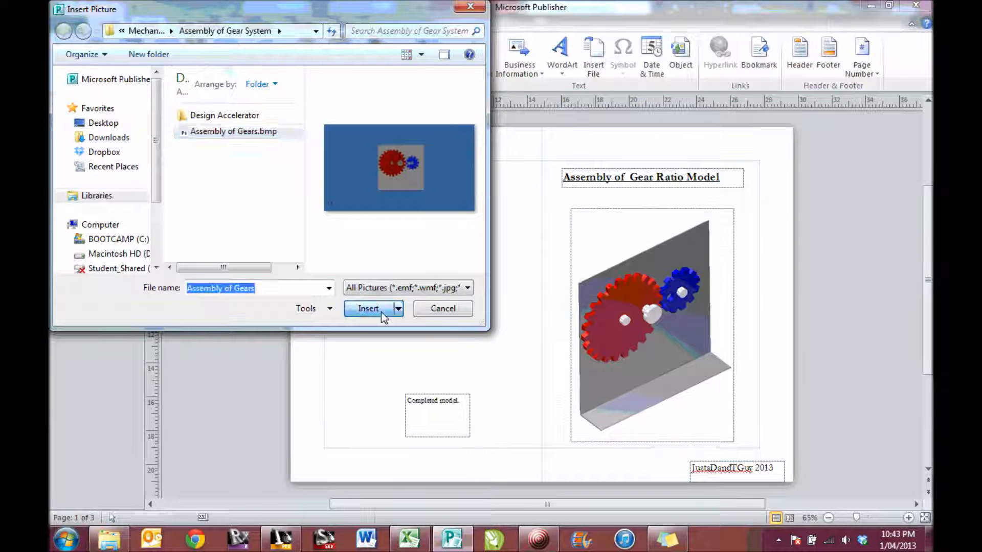
pyautogui.click(368, 308)
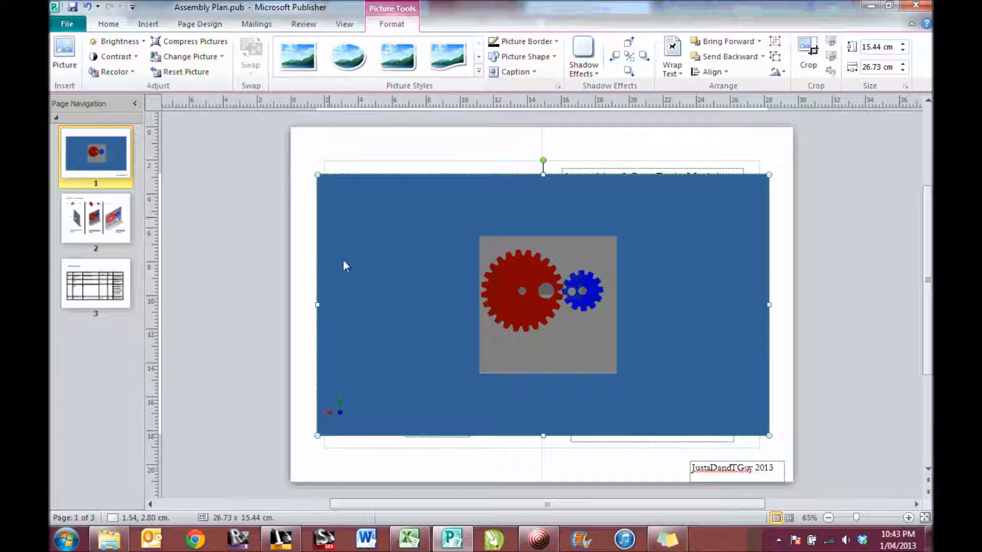
pyautogui.moveTo(179, 103)
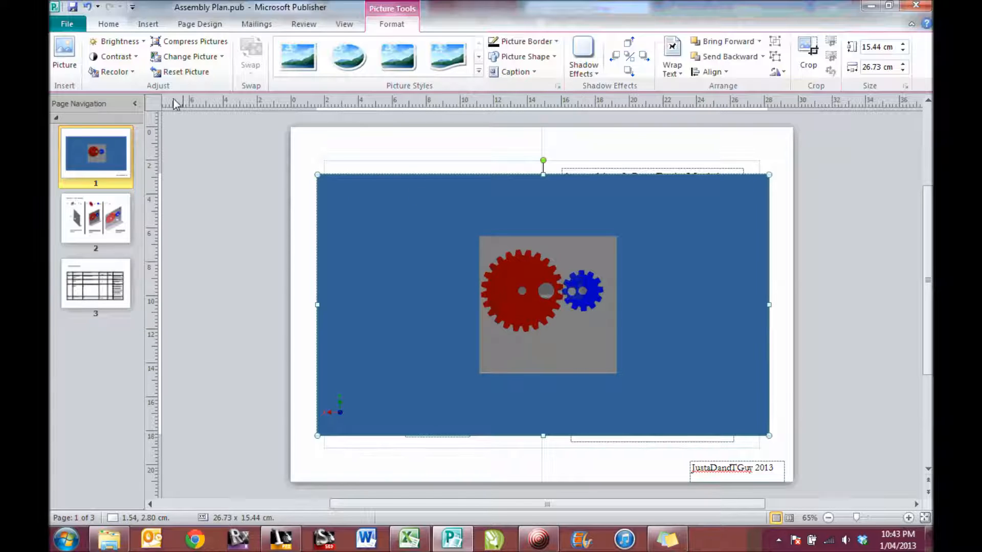
# Step: Set the picture's blue background as the transparent colour
pyautogui.click(115, 72)
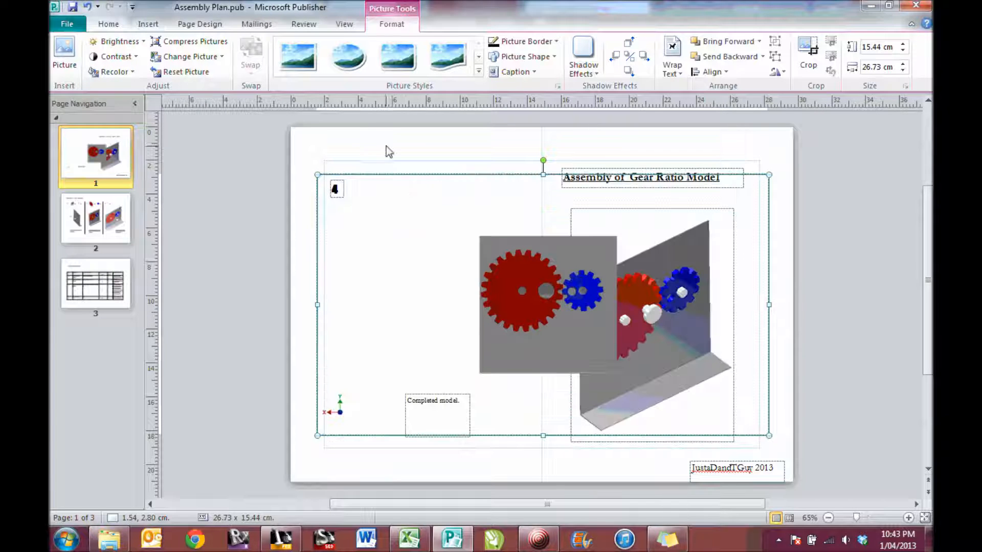
pyautogui.click(454, 192)
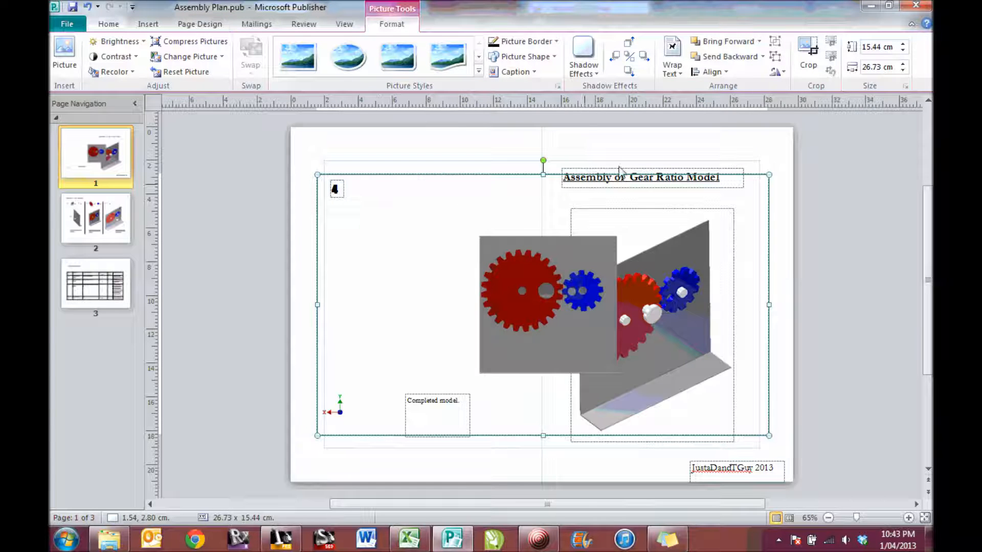
# Step: Crop the top, right, left and bottom edges of the gear picture in to the grey plate
pyautogui.click(808, 56)
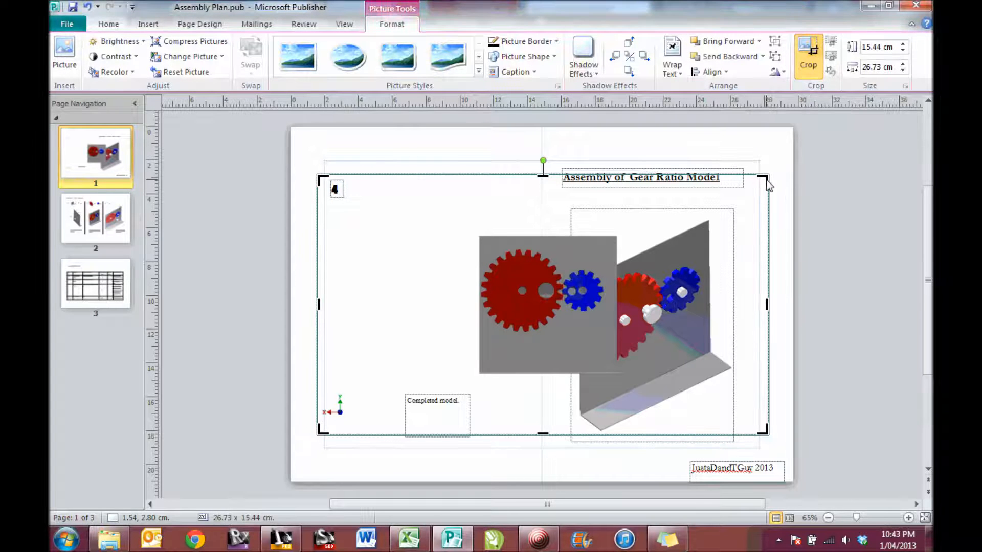
pyautogui.moveTo(767, 182); pyautogui.dragTo(626, 230)
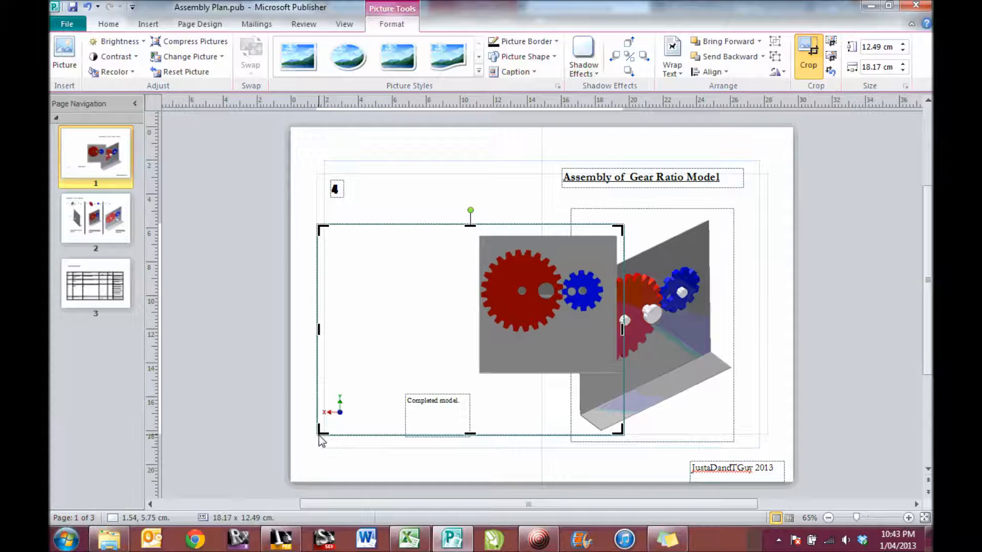
pyautogui.moveTo(323, 436); pyautogui.dragTo(476, 385)
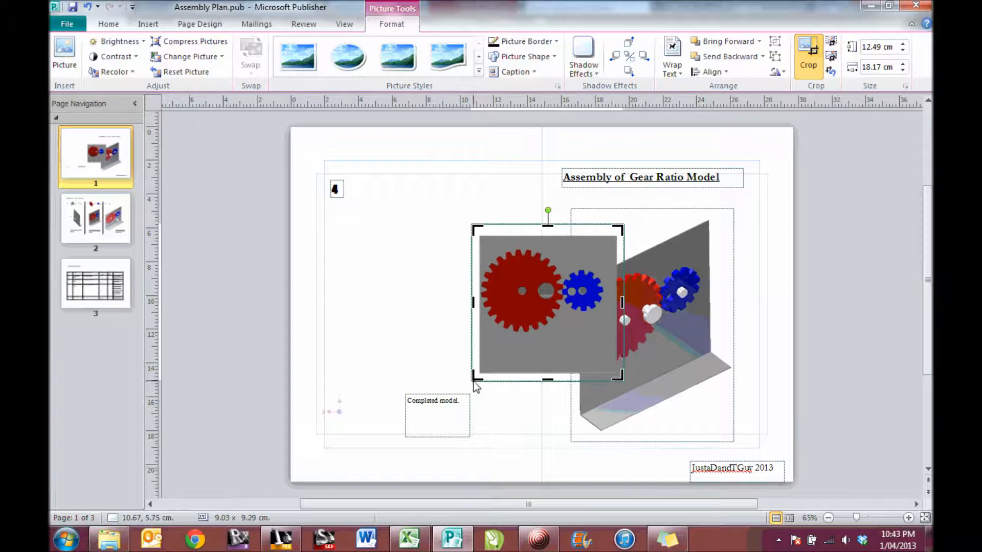
pyautogui.click(527, 319)
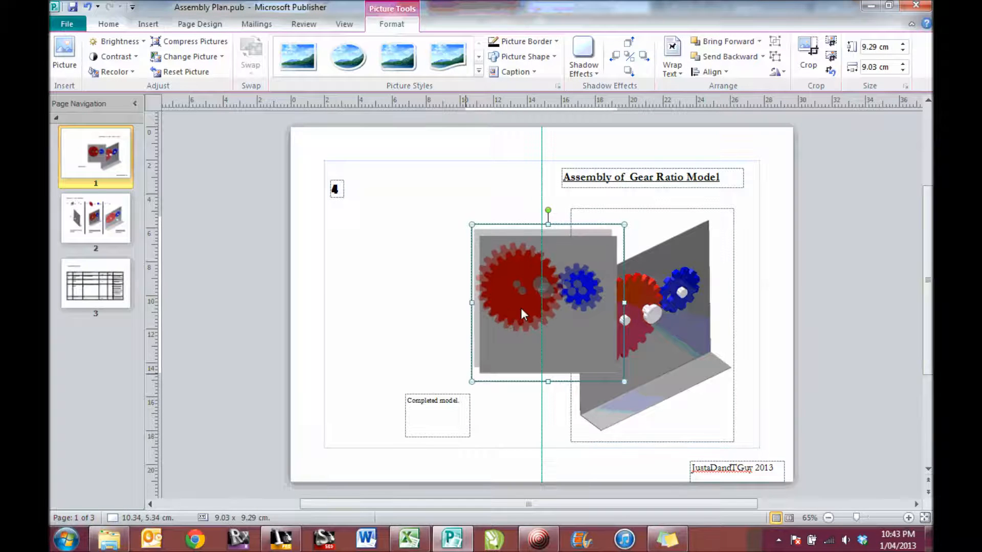
# Step: Drag the cropped gear picture into the left column, left of the isometric model
pyautogui.moveTo(523, 298); pyautogui.dragTo(522, 316)
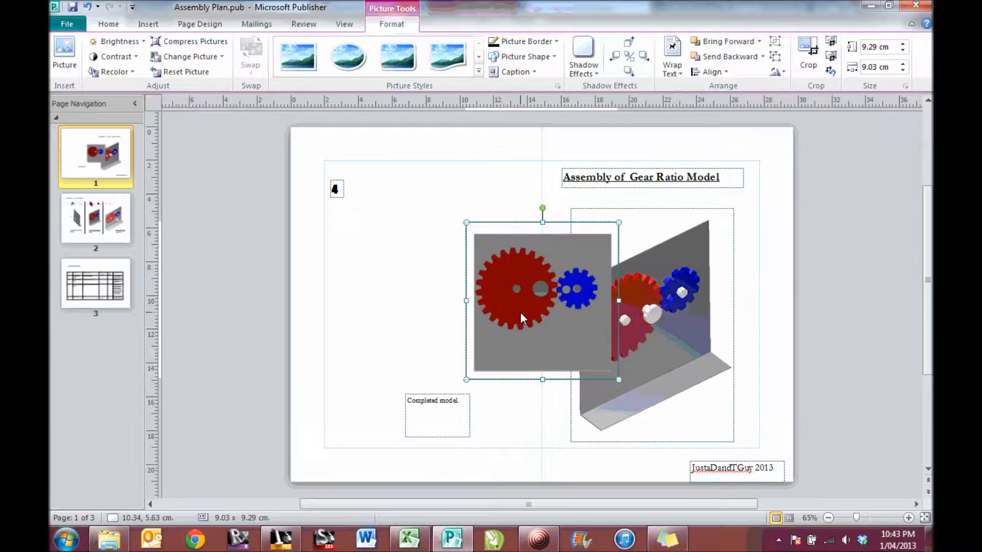
pyautogui.moveTo(542, 301); pyautogui.dragTo(466, 284)
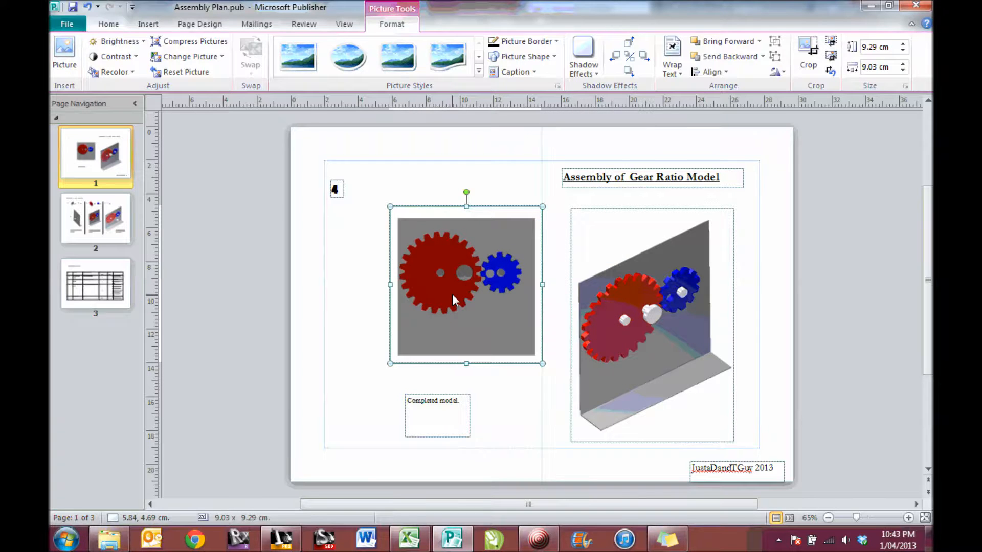